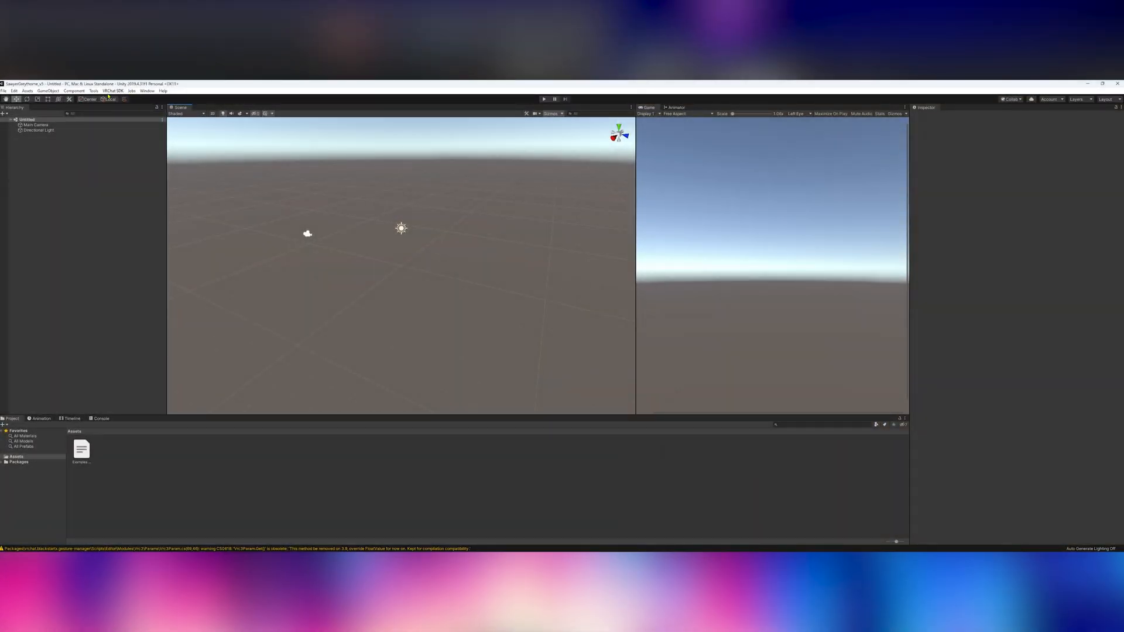
- Expand the Tools menu to confirm the VRCFury submenu is listed
left_click(363, 182)
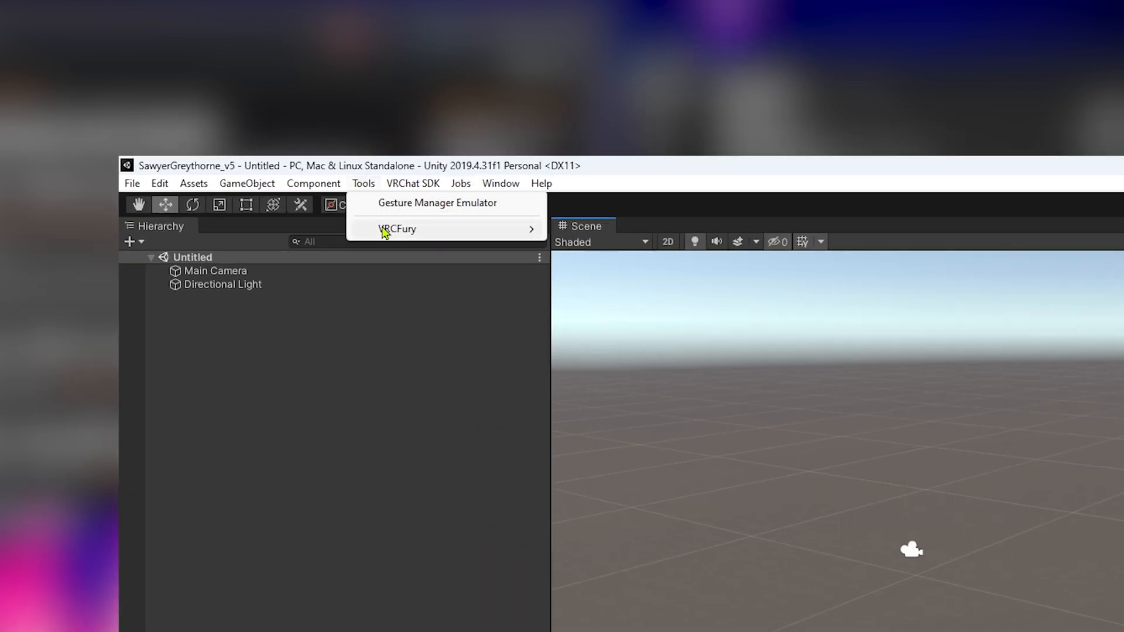